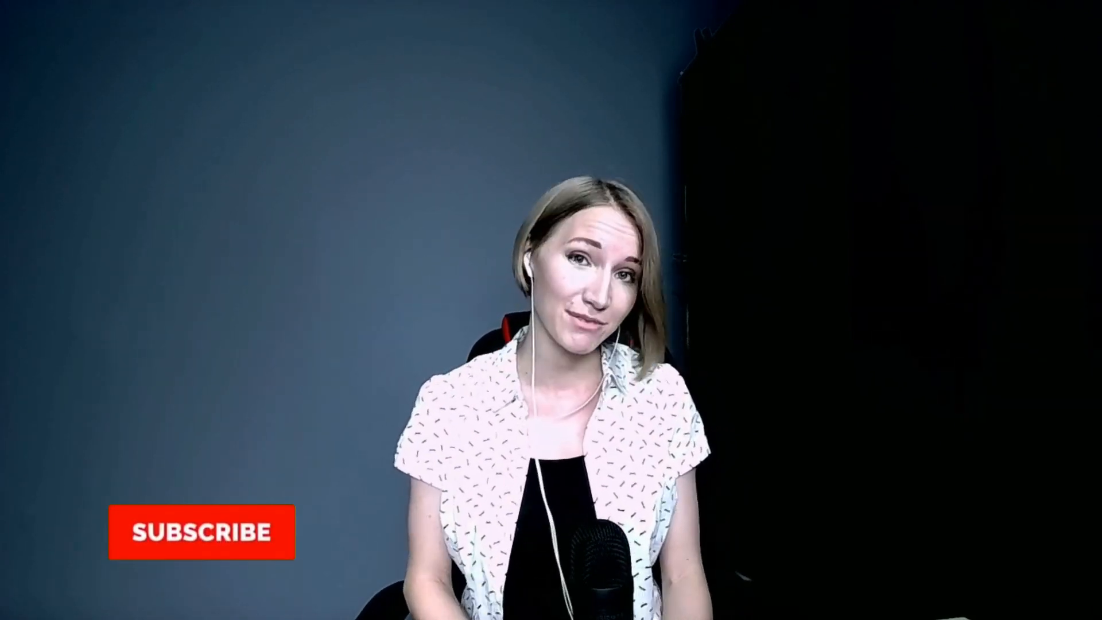
left_click(201, 532)
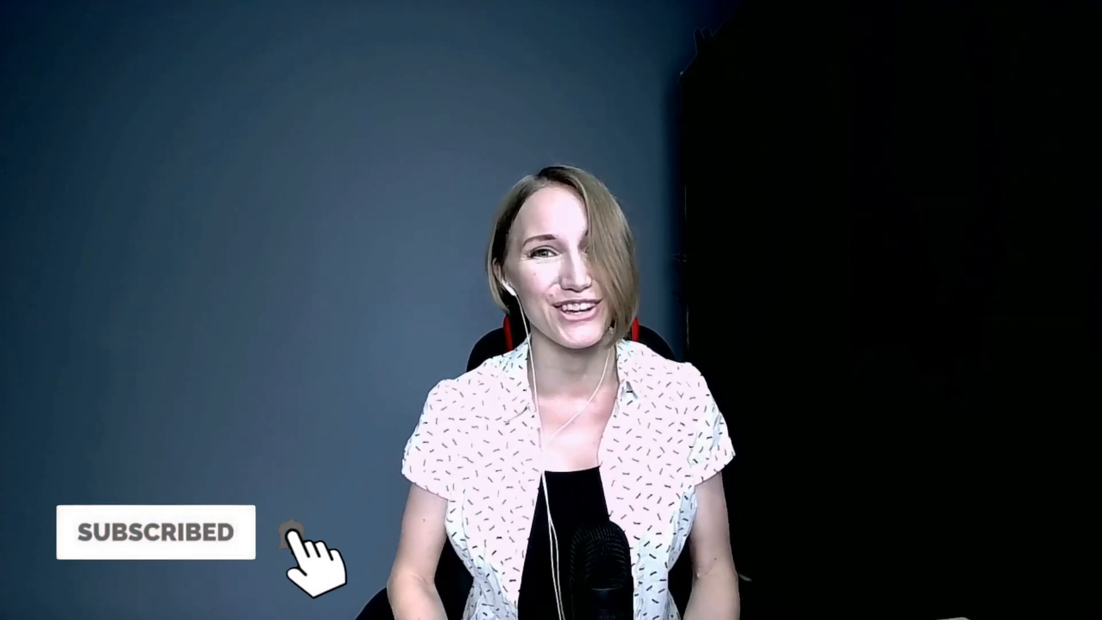